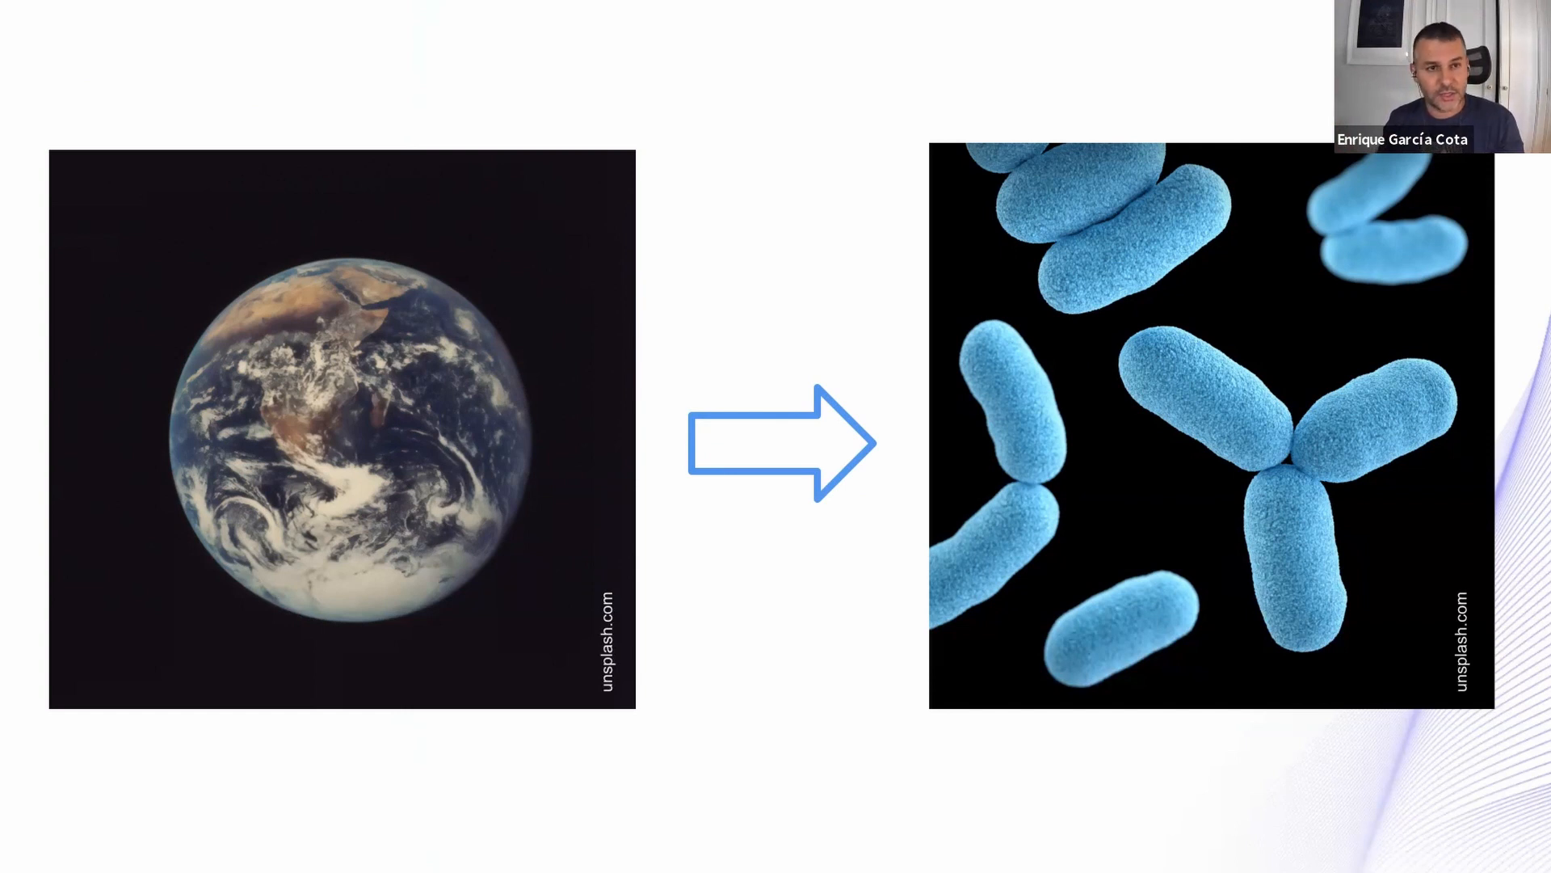
pyautogui.press('Right')
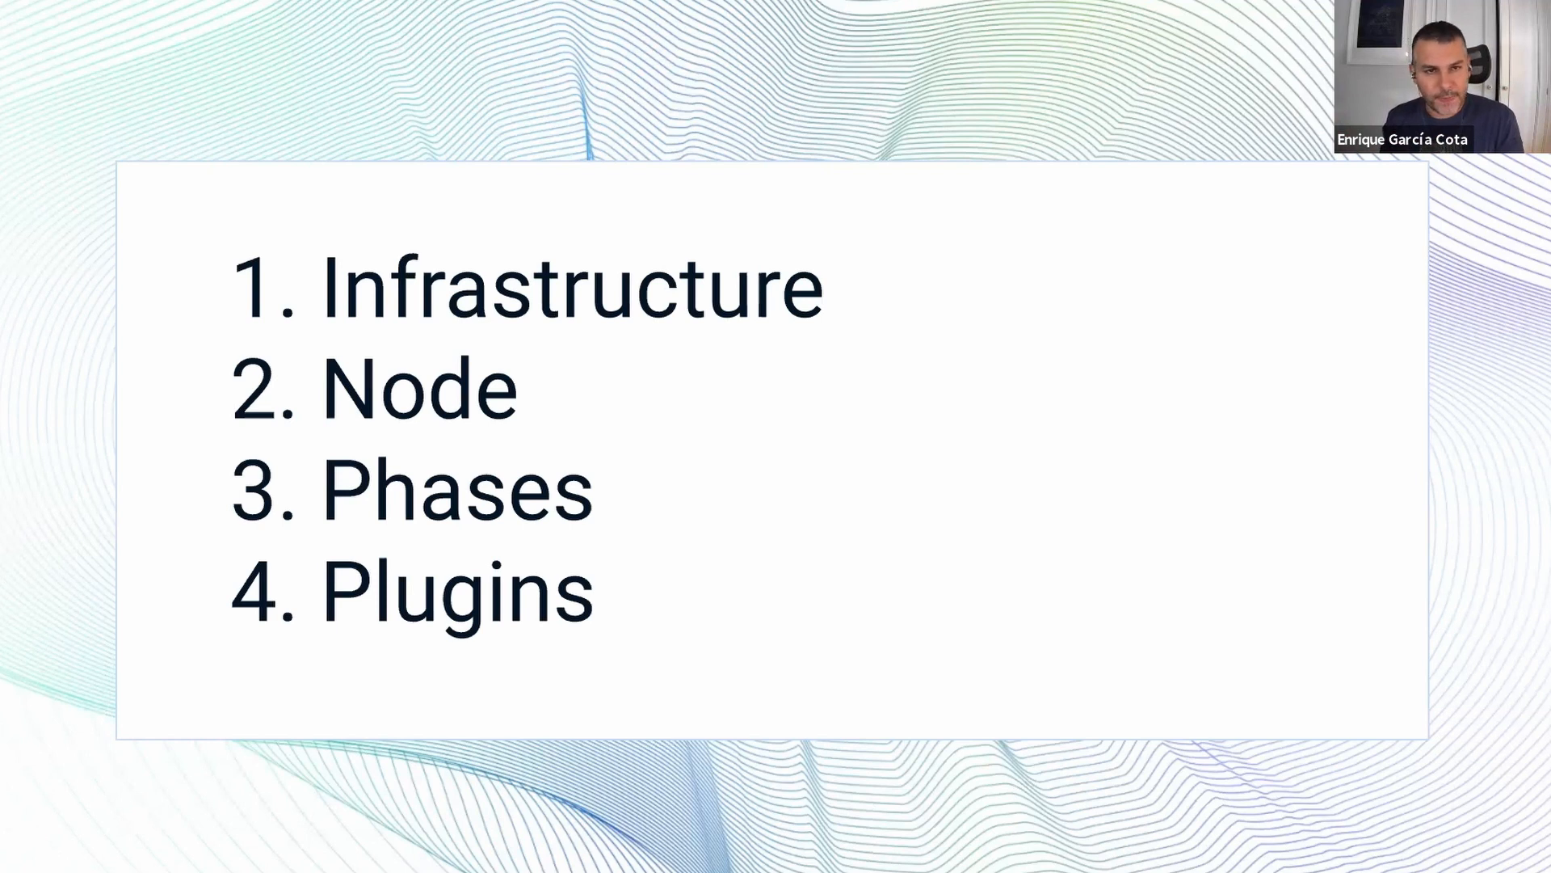
pyautogui.press('Right')
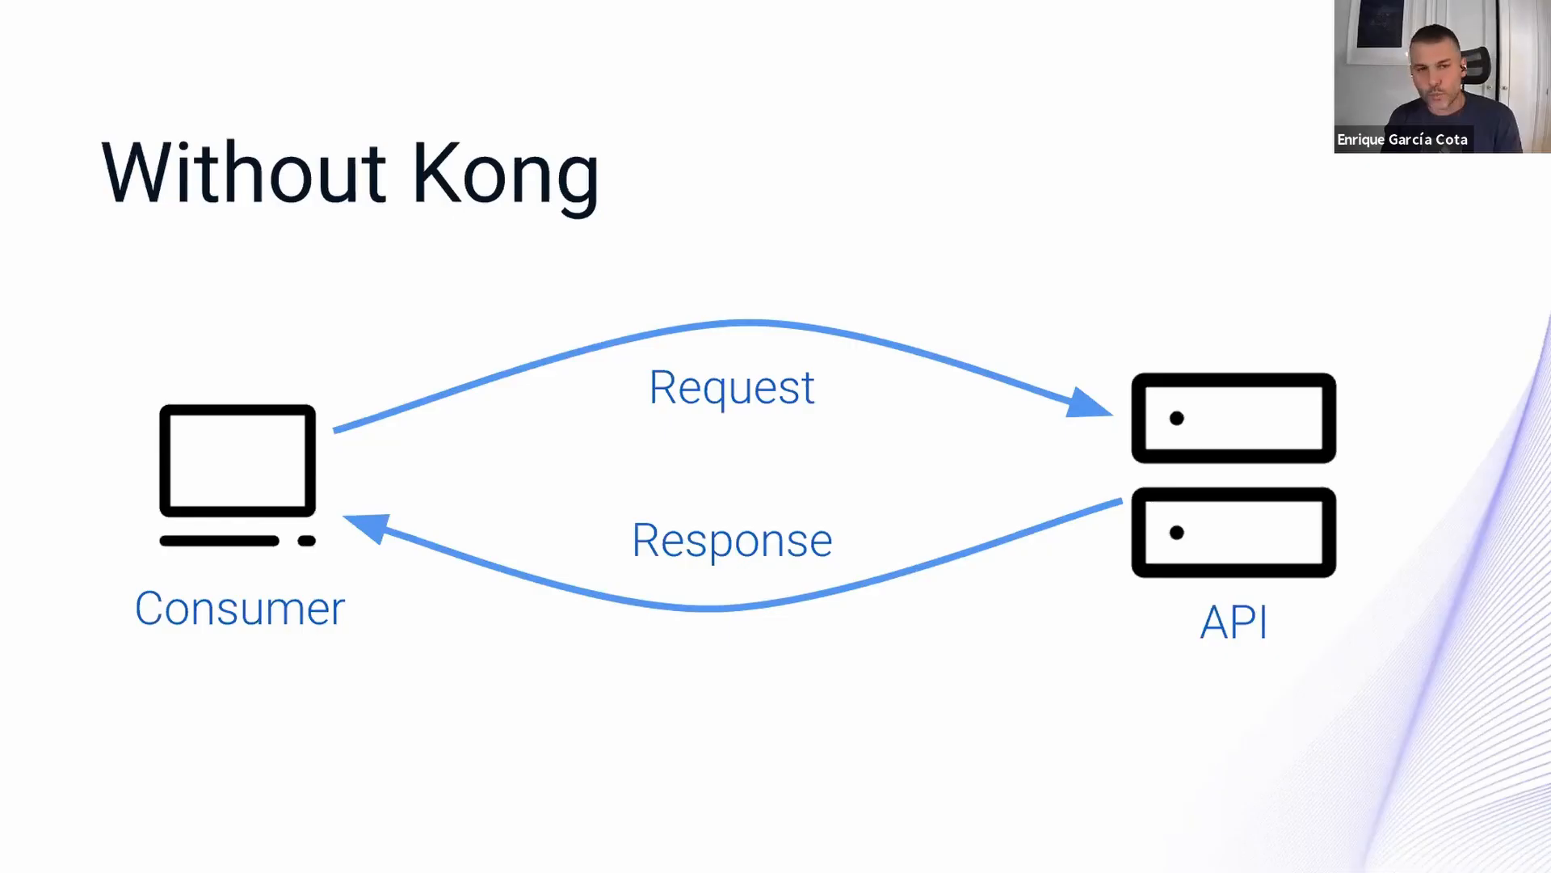
pyautogui.press('Right')
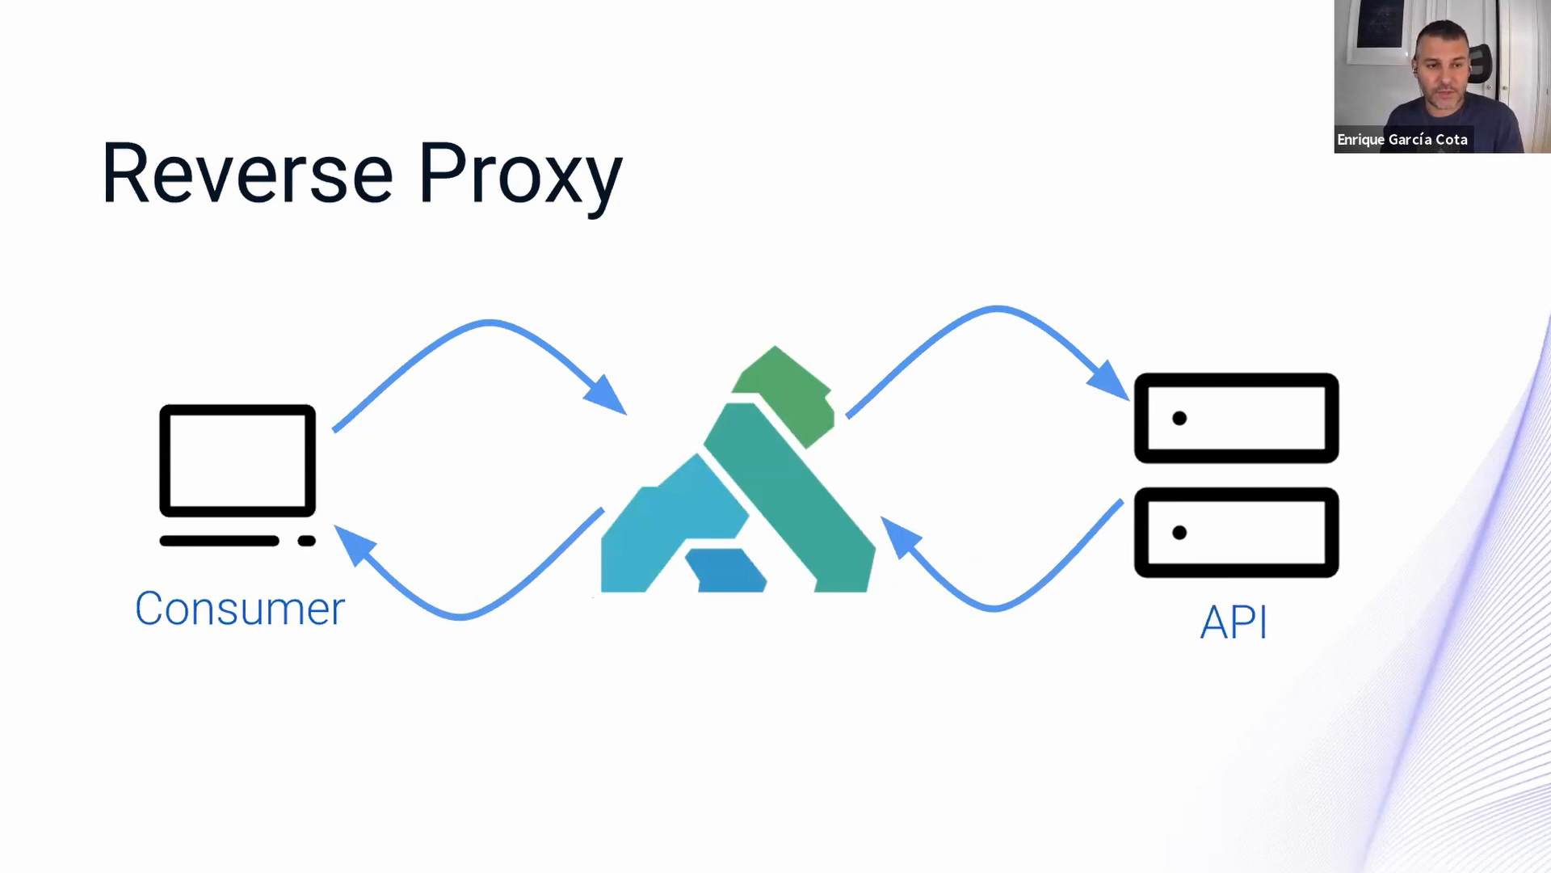
pyautogui.press('Right')
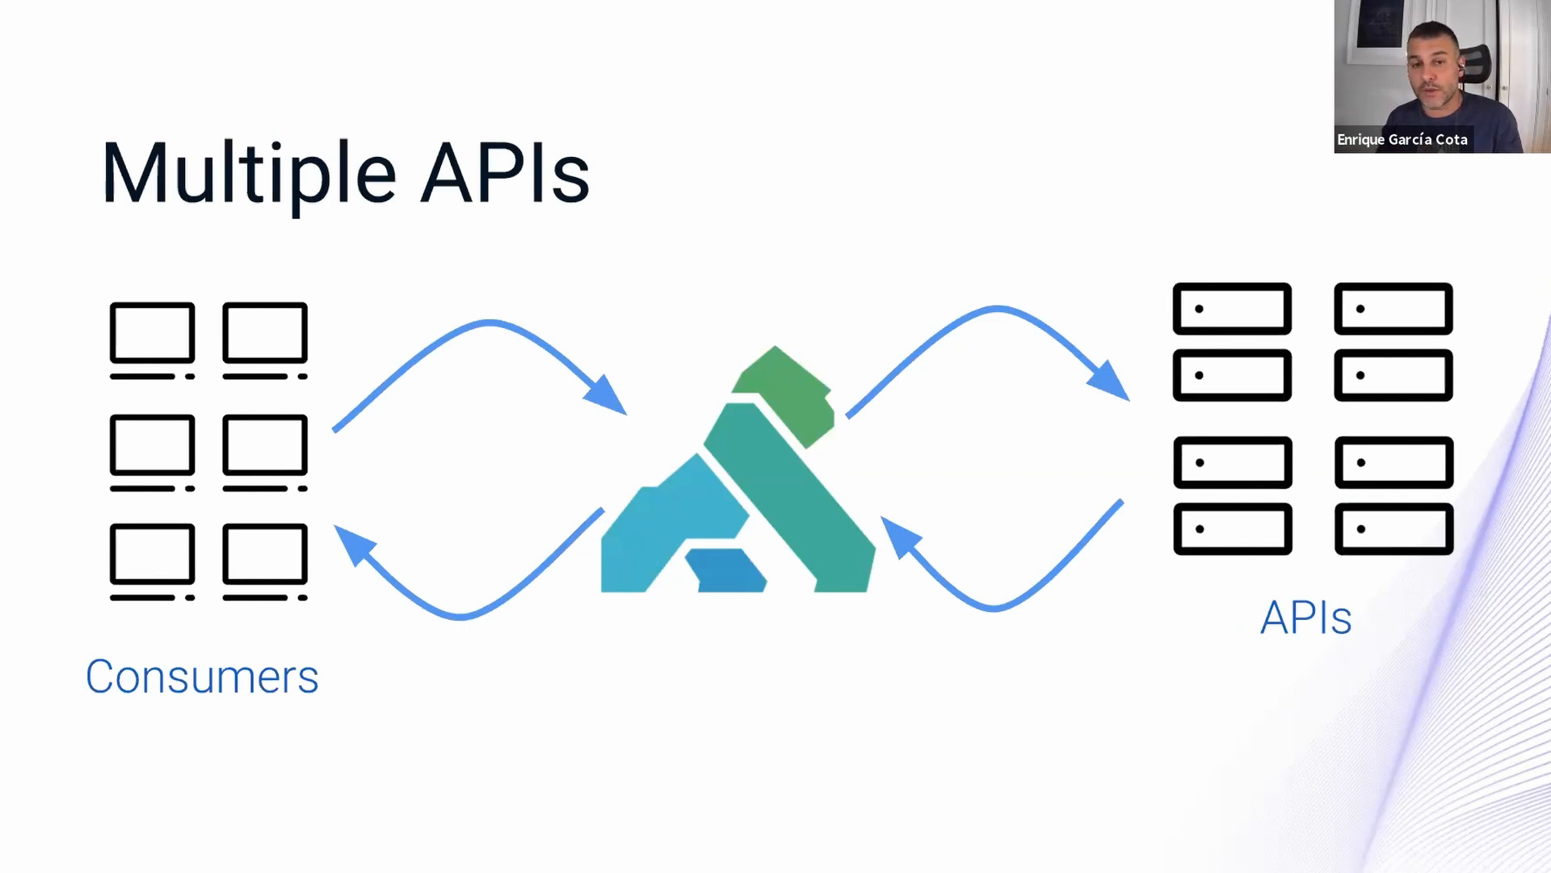
pyautogui.press('Right')
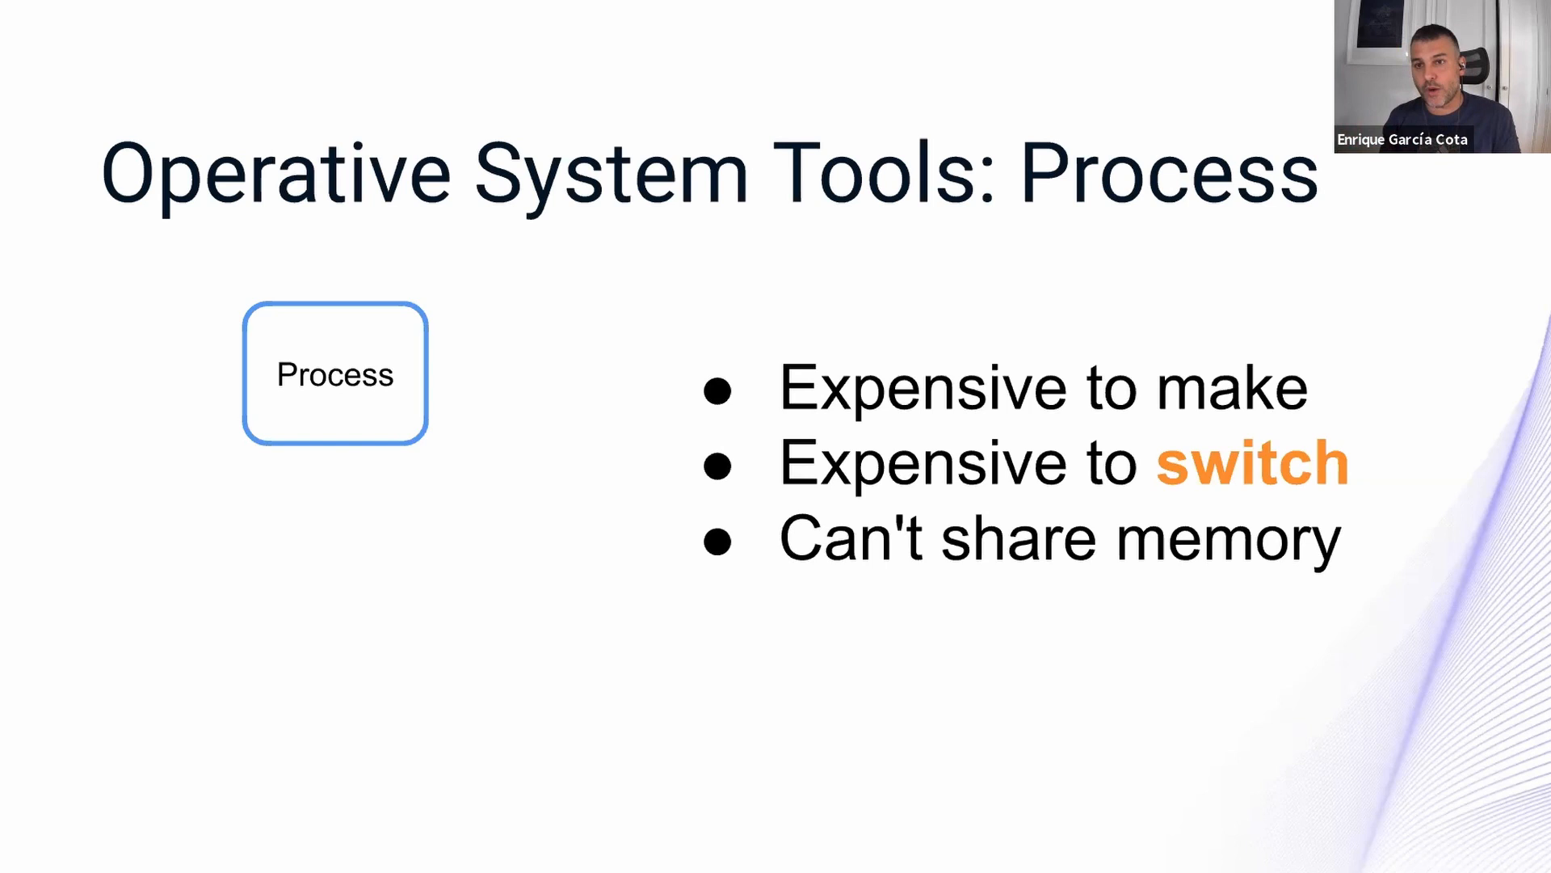
pyautogui.press('Right')
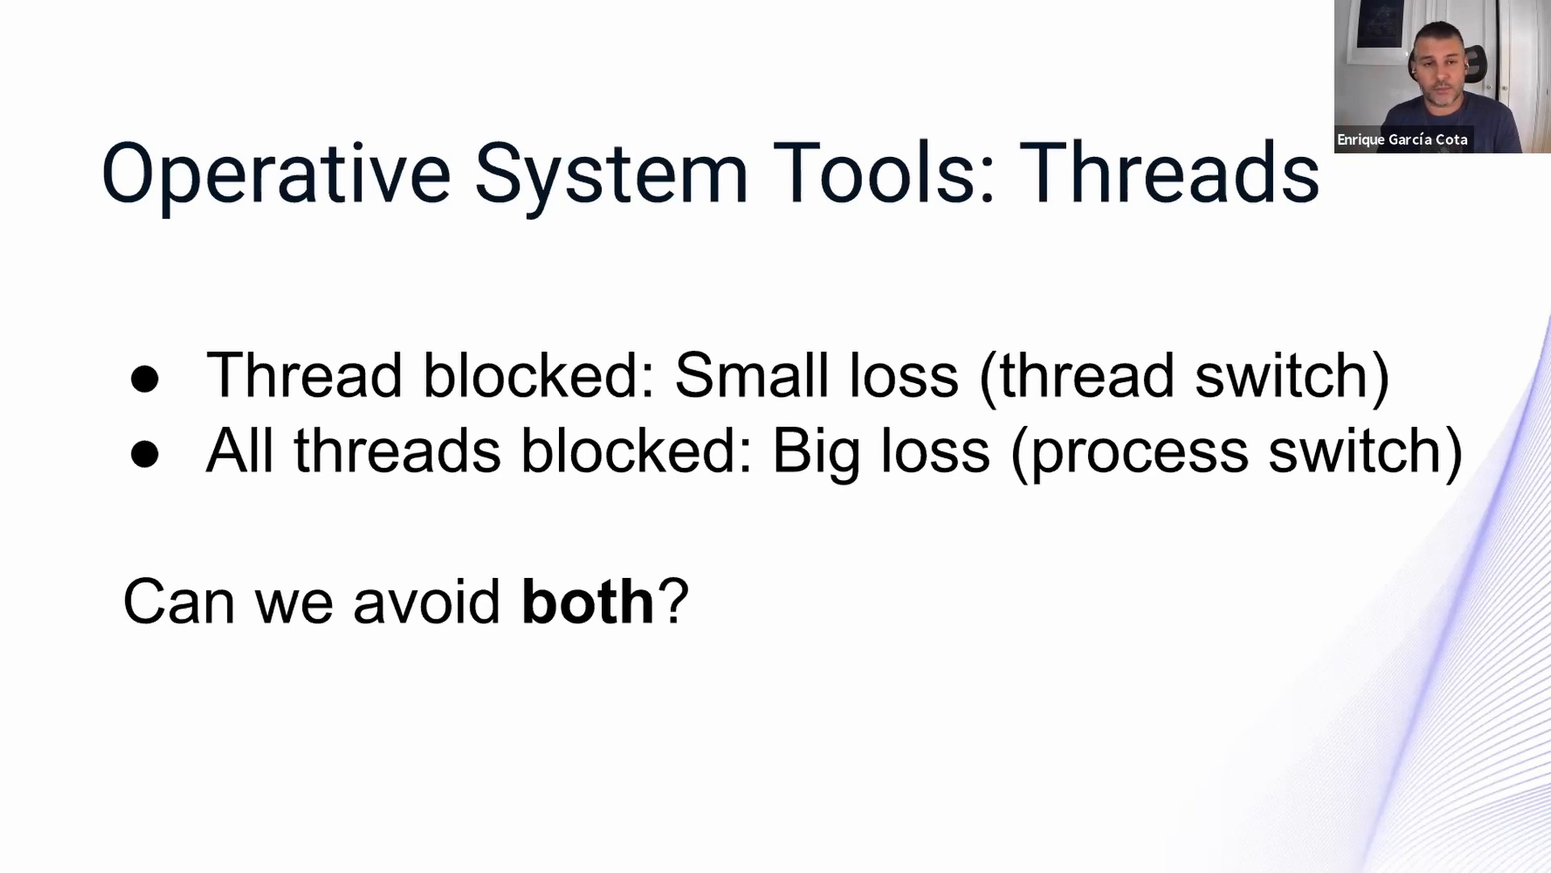
pyautogui.press('Right')
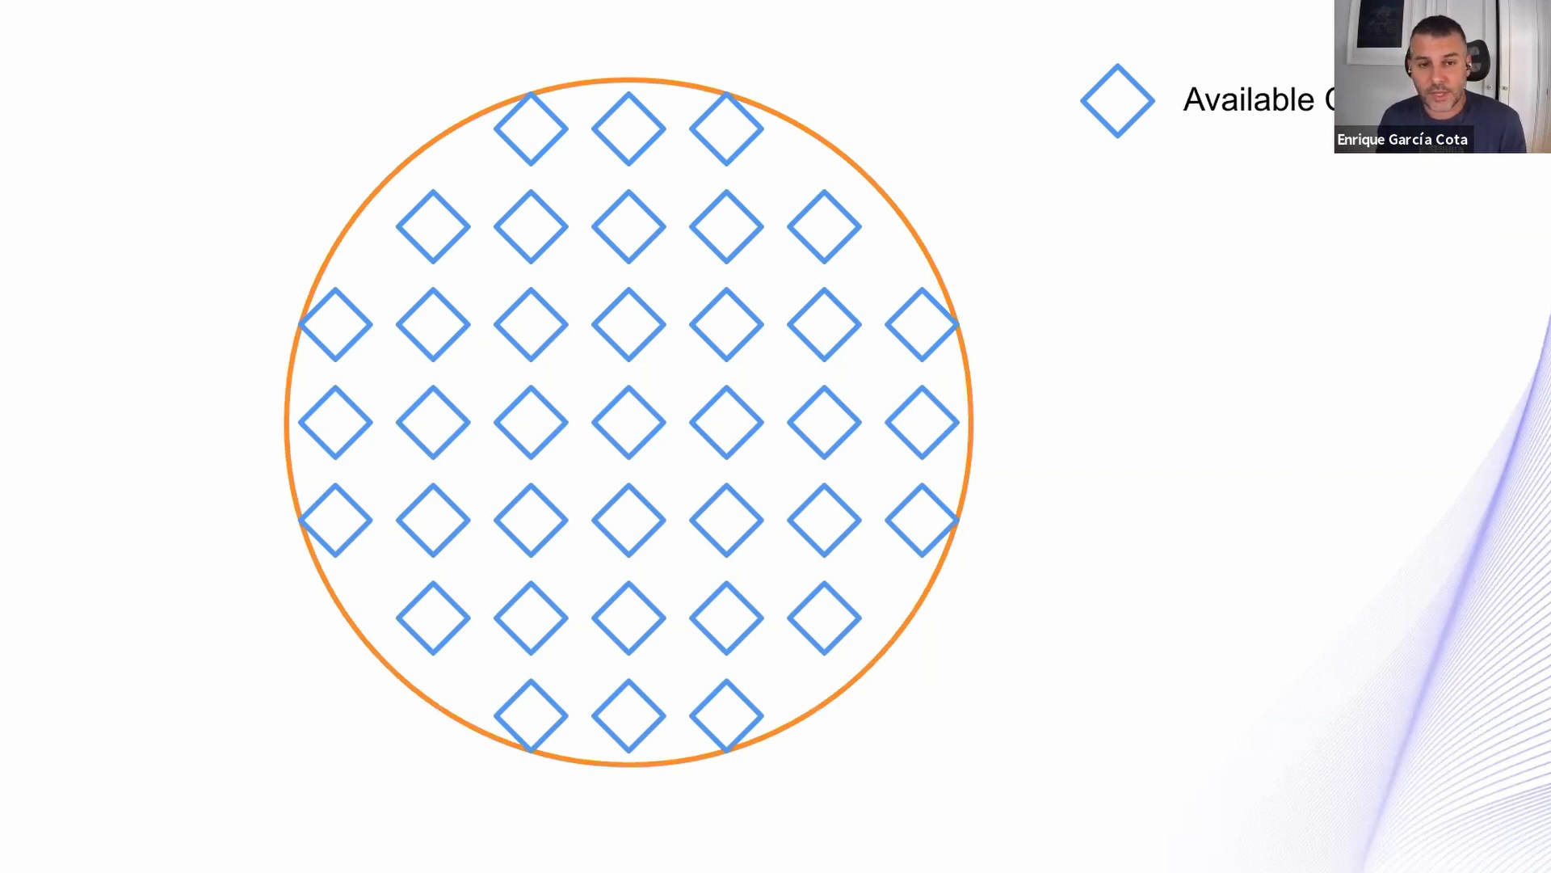
pyautogui.press('Right')
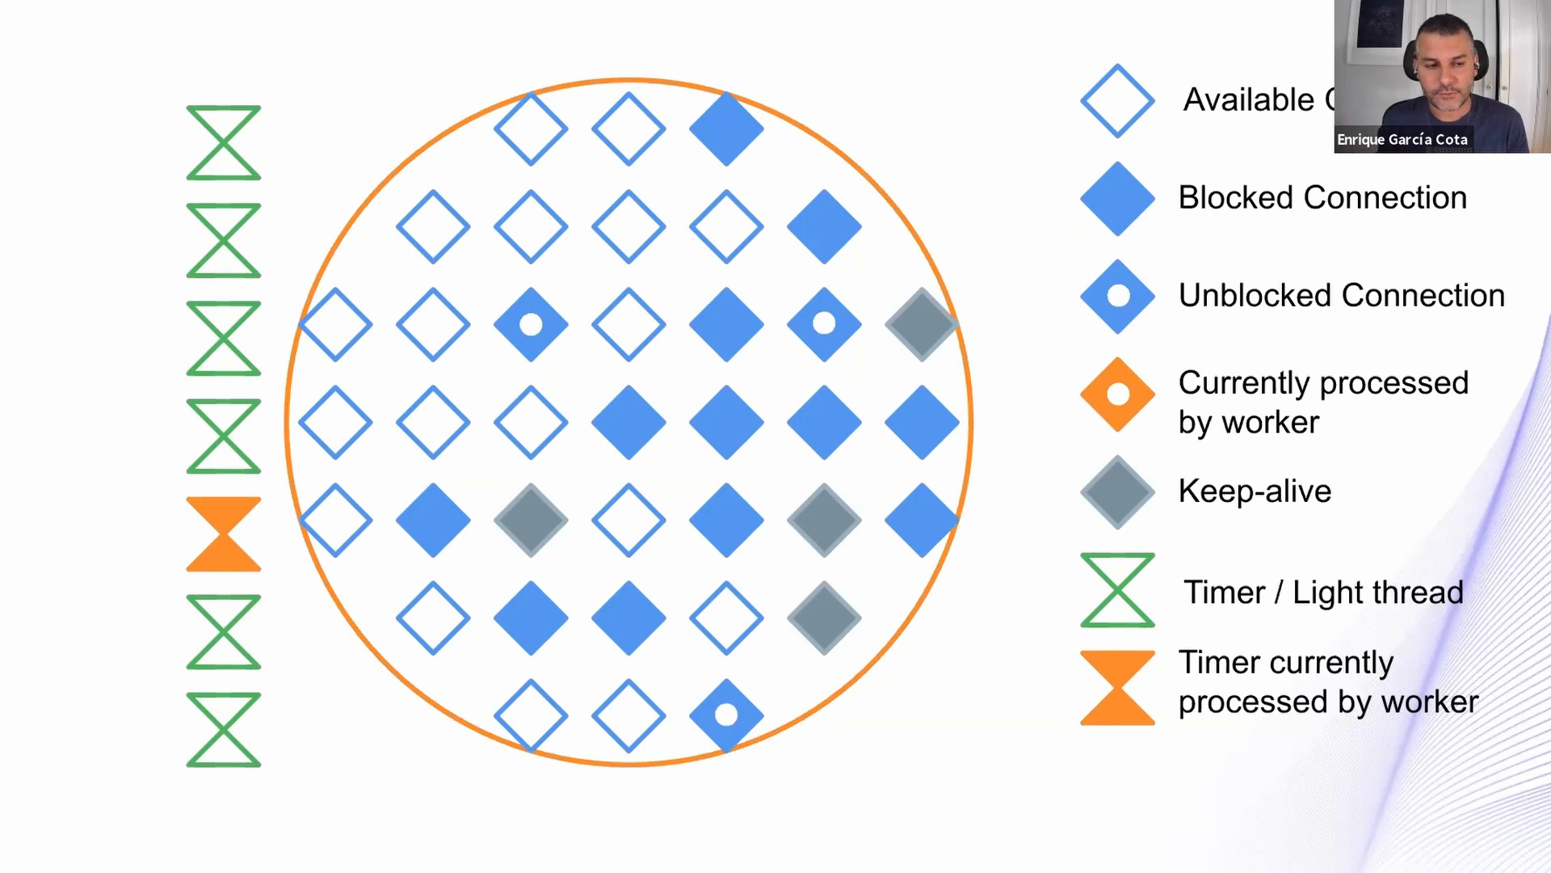
pyautogui.moveTo(910, 458)
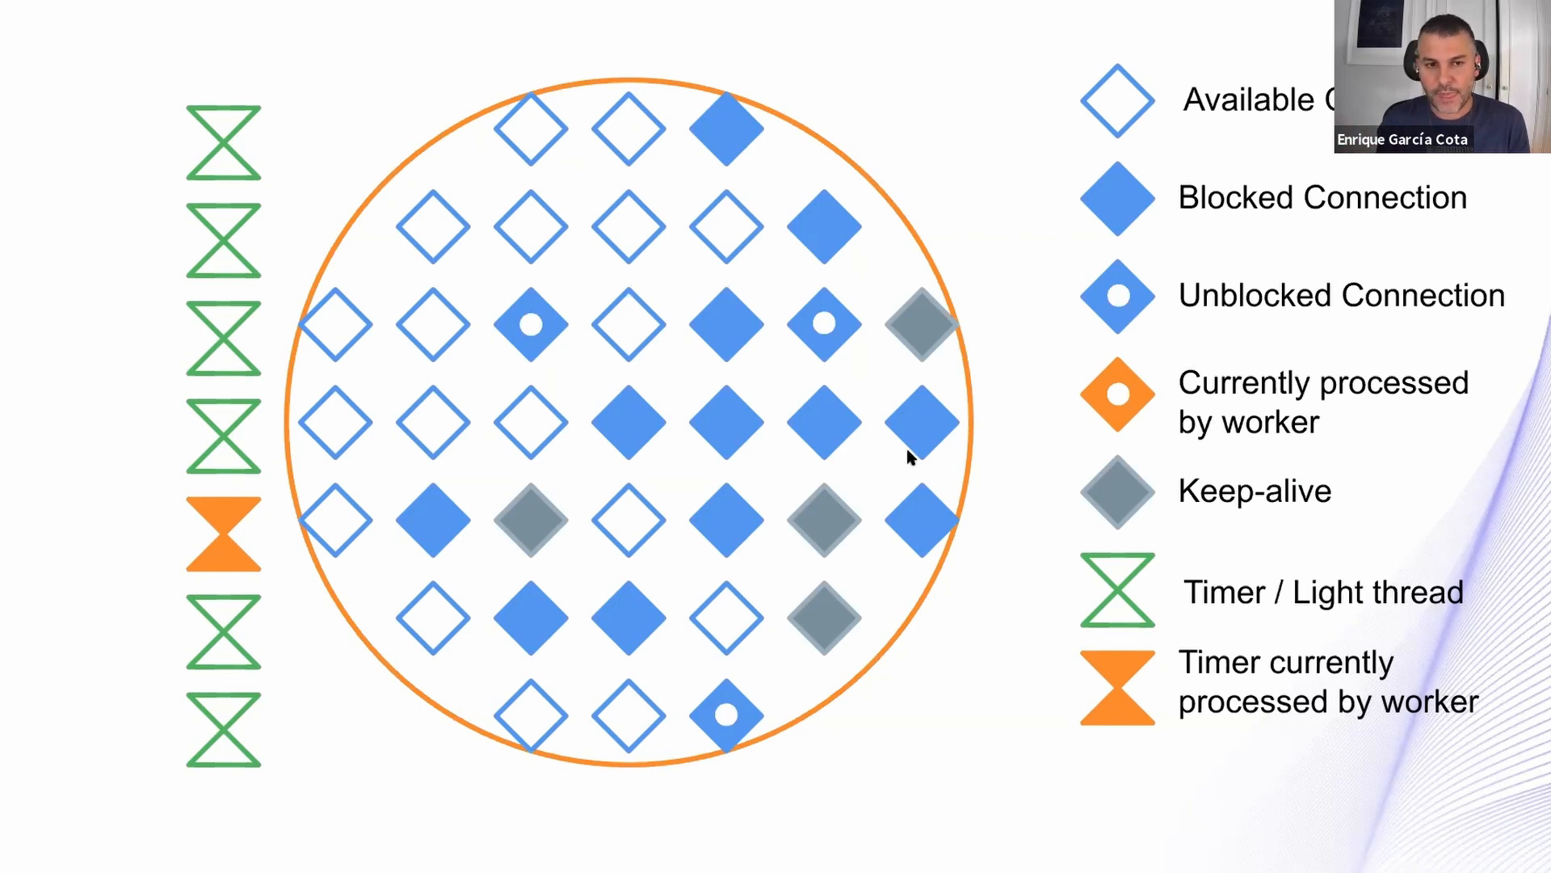